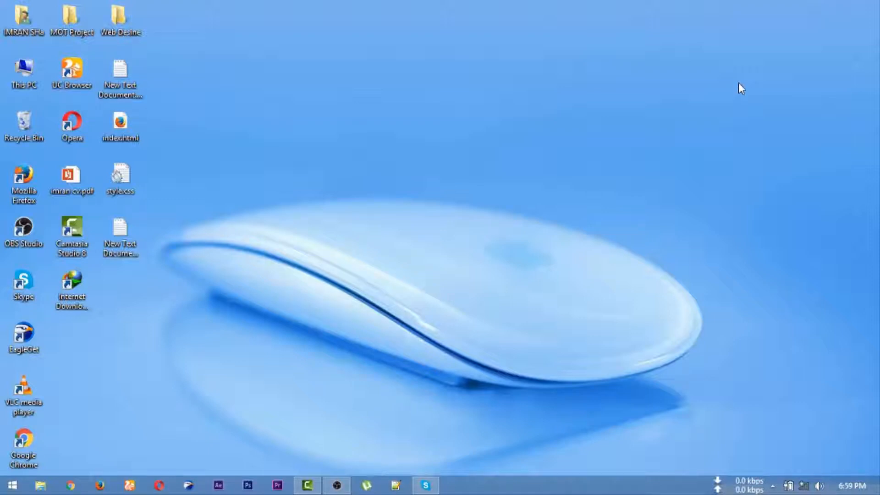
{"action": "mouse_move", "coordinate": [750, 66]}
{"action": "type", "text": "cmd"}
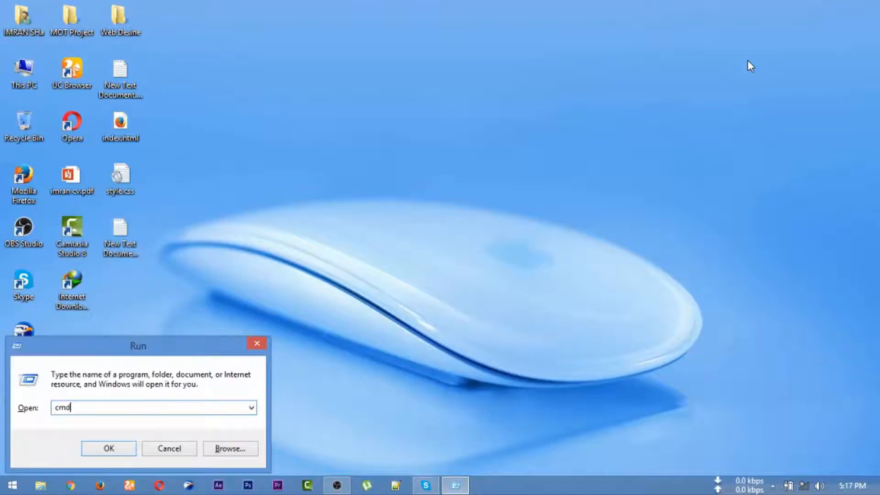
- Launch cmd from the Run dialog and position the Command Prompt window near screen centre
{"action": "left_click", "coordinate": [108, 448]}
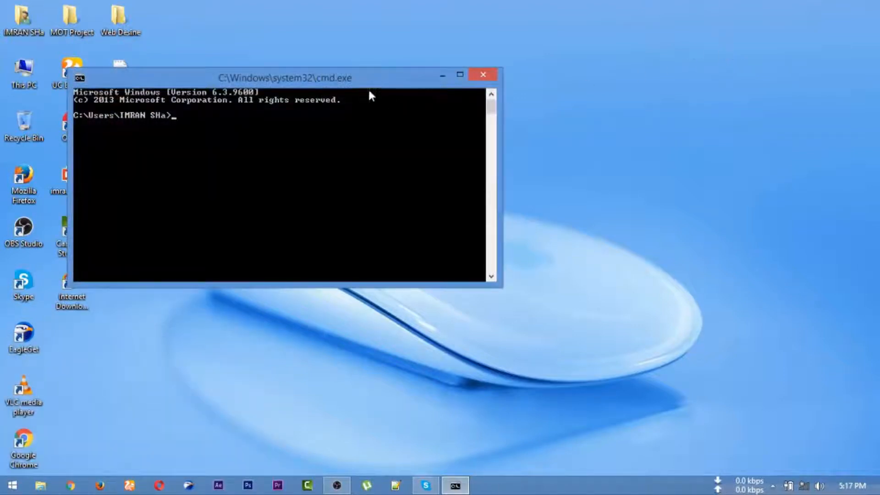
{"action": "left_click_drag", "start_coordinate": [286, 77], "coordinate": [432, 45]}
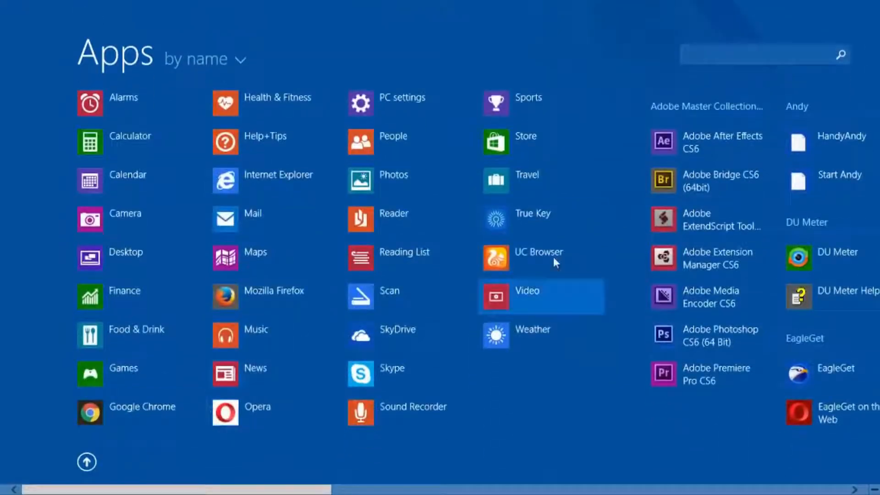
{"action": "type", "text": "cmd"}
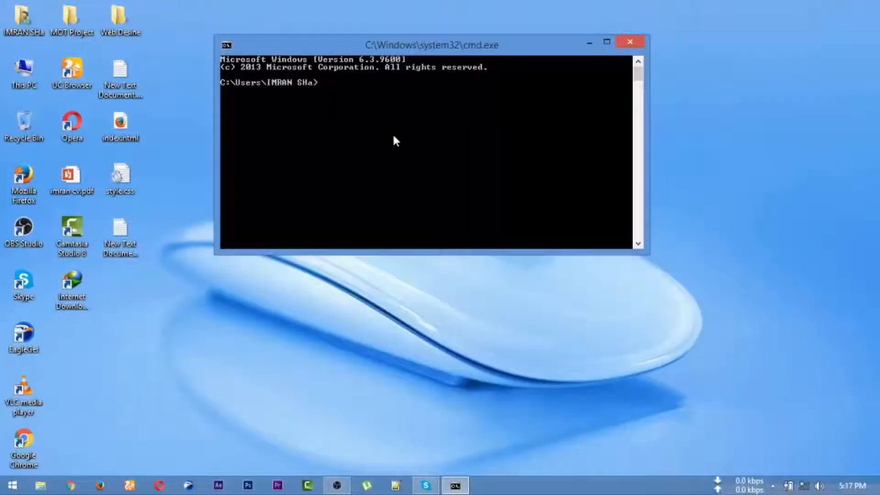
{"action": "left_click_drag", "start_coordinate": [430, 45], "coordinate": [431, 58]}
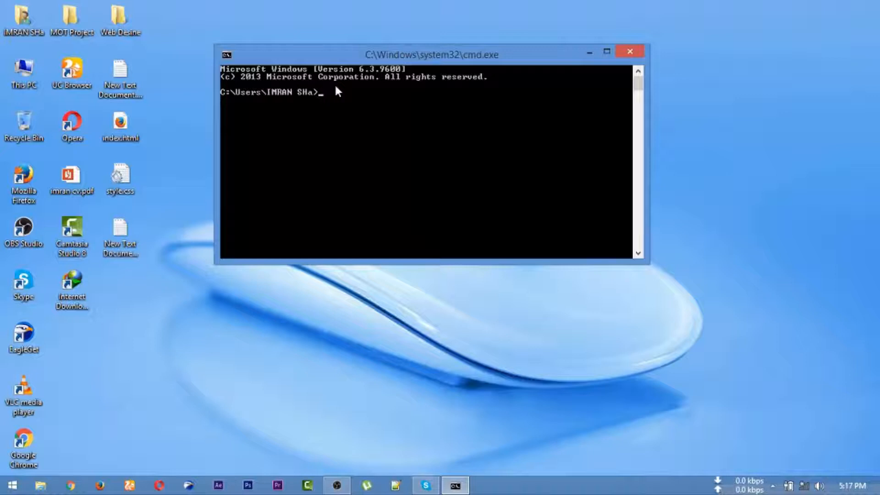
- Run netsh wlan show profiles to list saved profiles Tintin and 4G Internet
{"action": "type", "text": "netsh wlan show pro"}
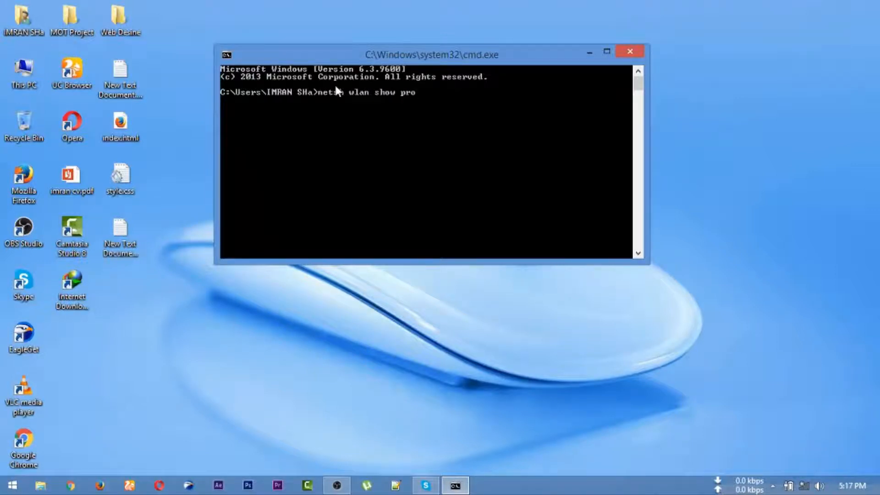
{"action": "type", "text": "files"}
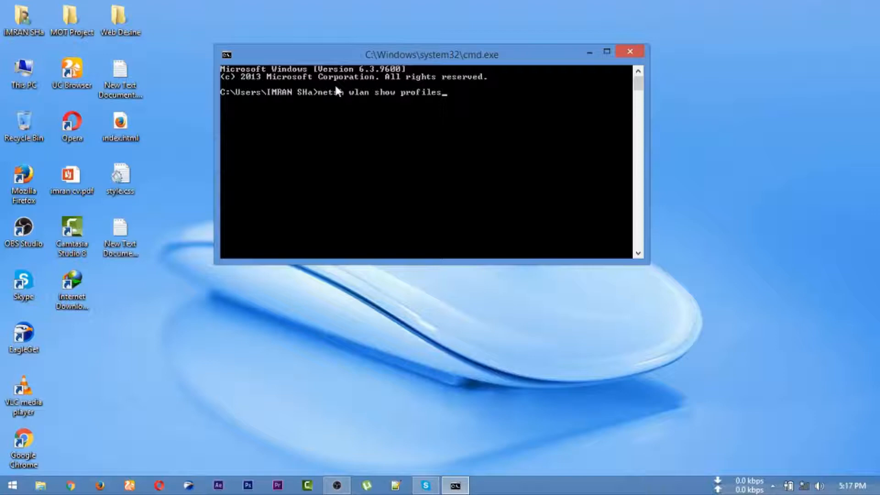
{"action": "key", "text": "enter"}
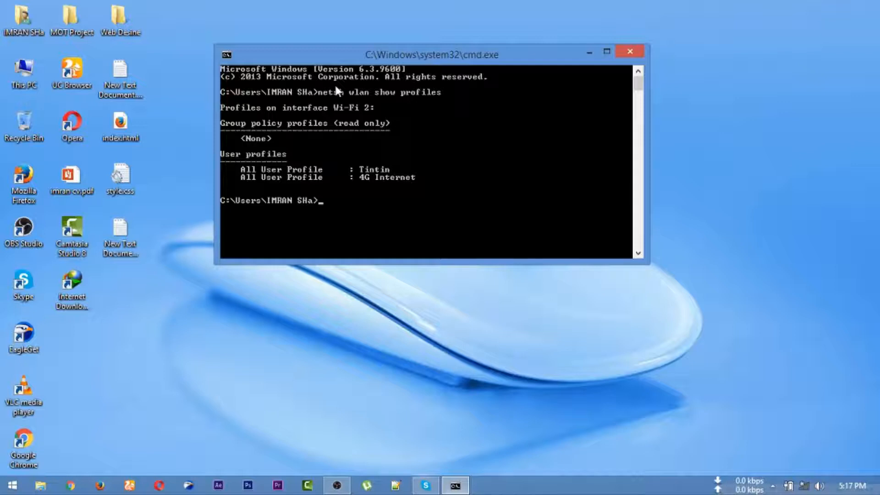
{"action": "mouse_move", "coordinate": [381, 177]}
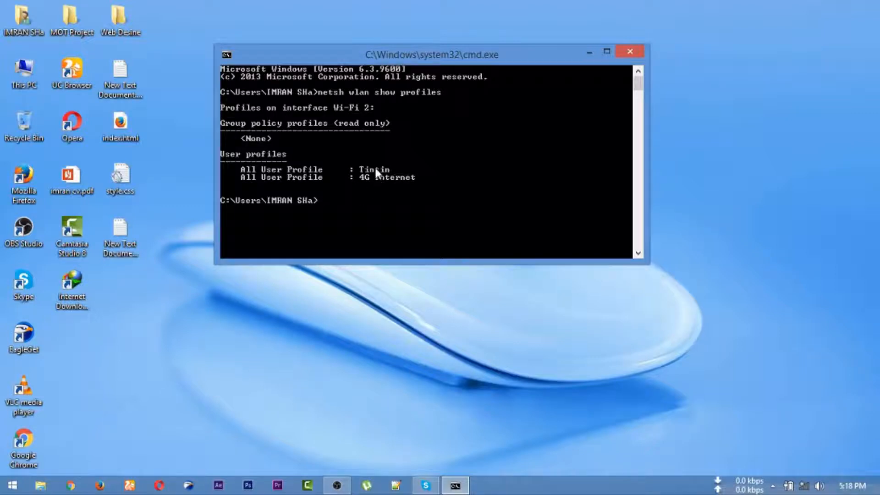
{"action": "mouse_move", "coordinate": [390, 193]}
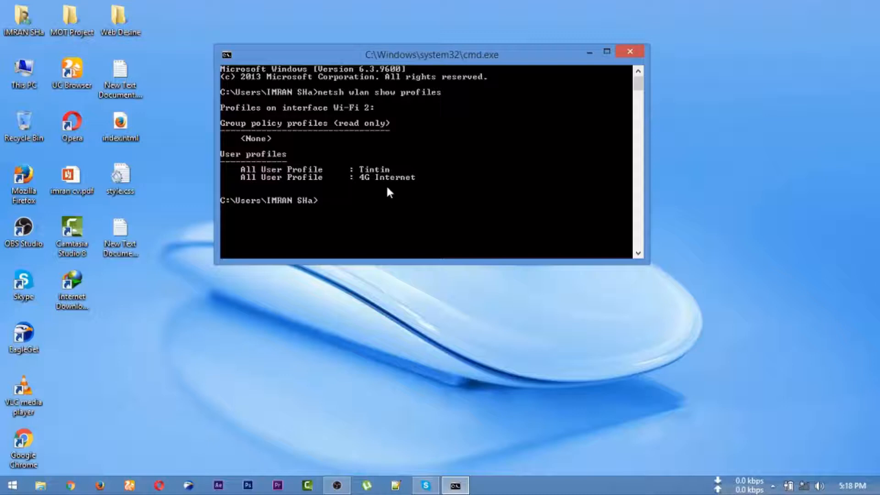
- Run netsh wlan show profile Tintin key=clear to reveal its key content in plain text
{"action": "type", "text": "netsh wlan show profi"}
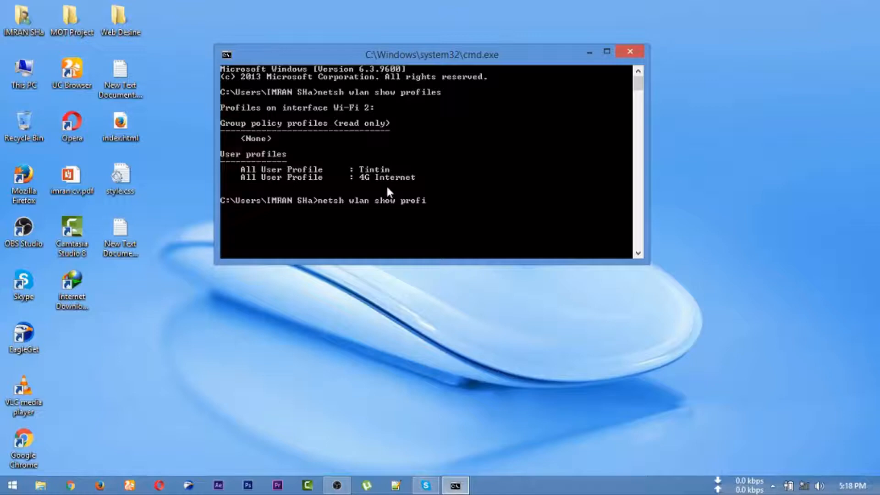
{"action": "type", "text": "le"}
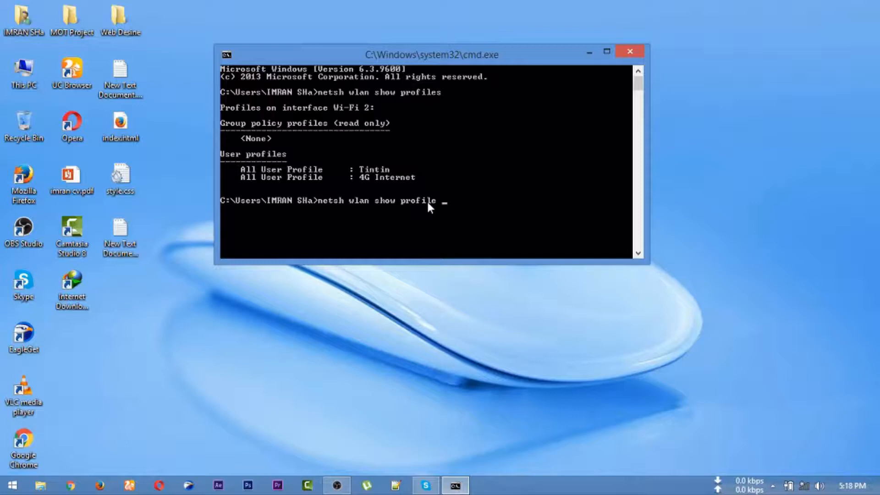
{"action": "type", "text": "T"}
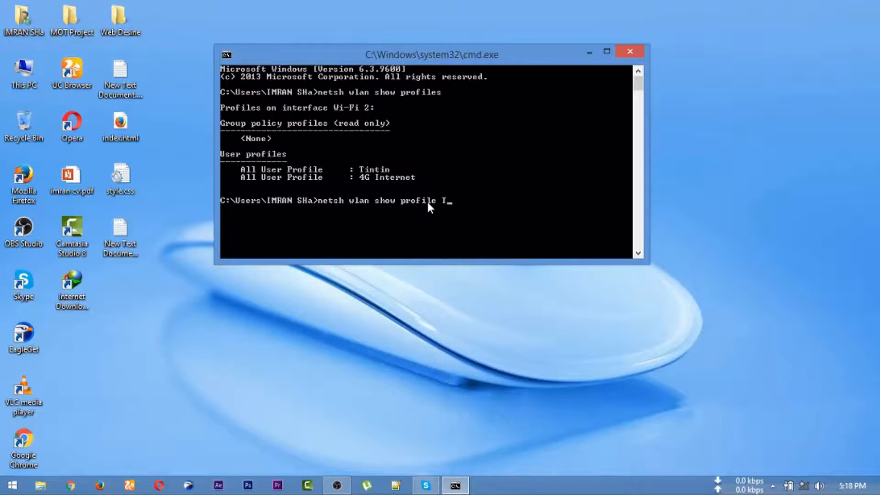
{"action": "type", "text": "intin"}
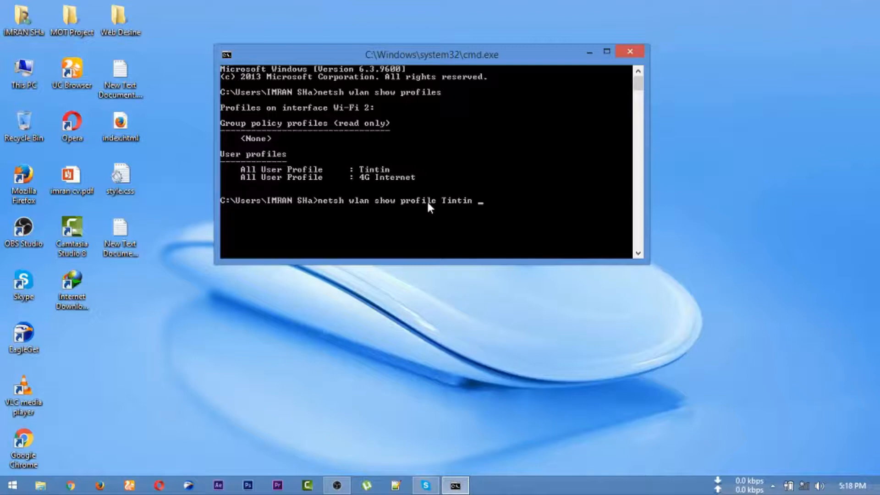
{"action": "type", "text": "key=cl"}
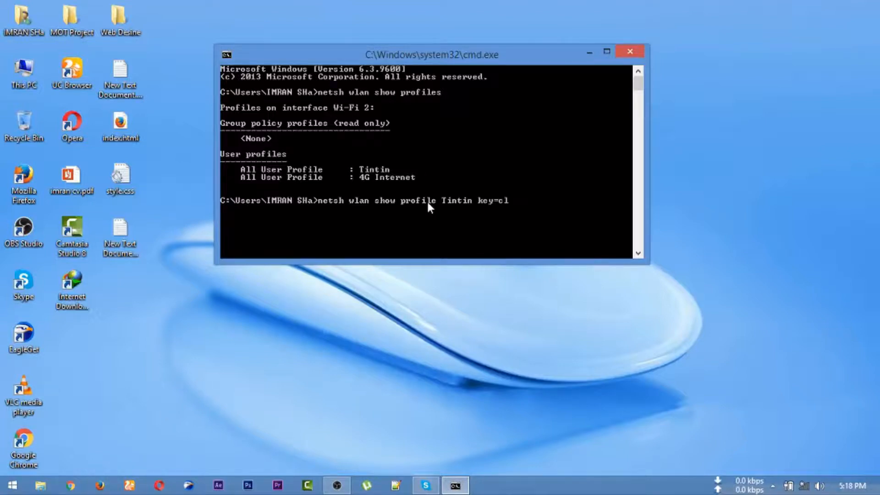
{"action": "type", "text": "ear"}
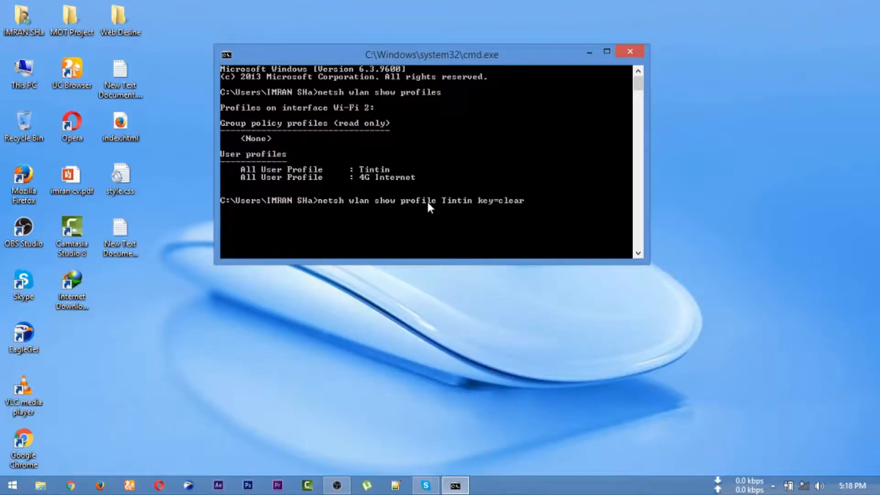
{"action": "key", "text": "enter"}
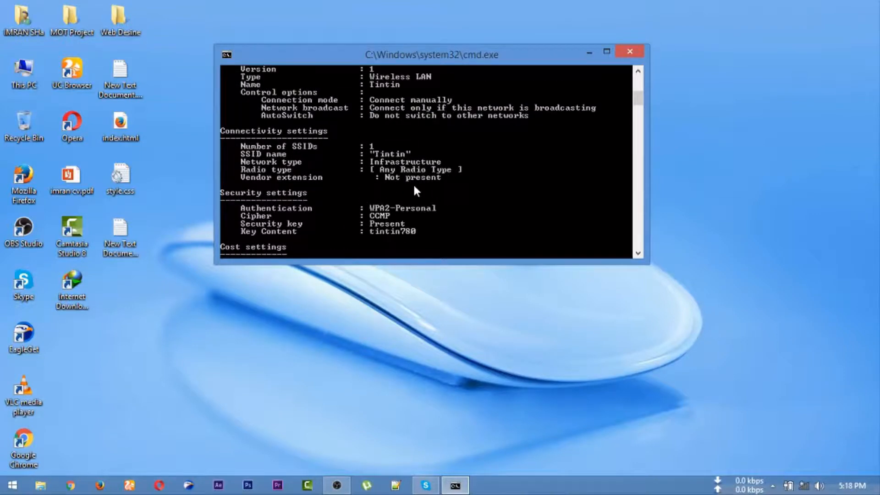
- Review Tintin's Security settings and Key Content, then close the Command Prompt
{"action": "scroll", "scroll_direction": "down", "scroll_amount": 3}
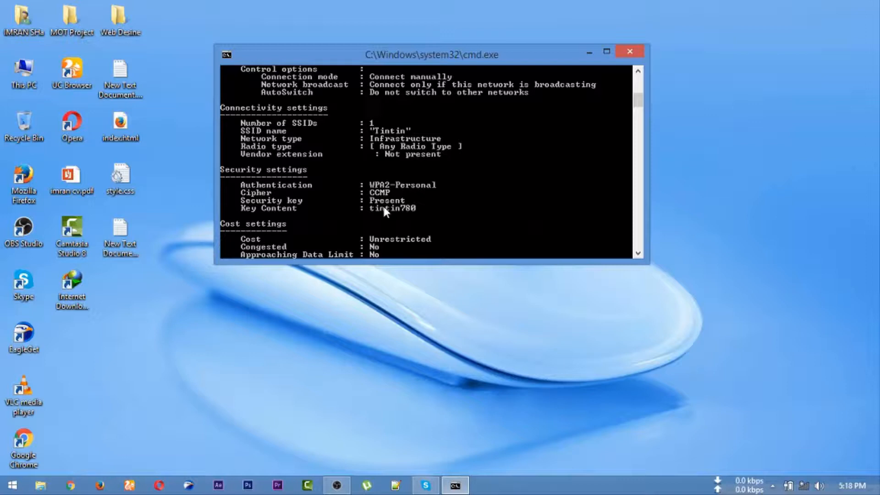
{"action": "mouse_move", "coordinate": [378, 191]}
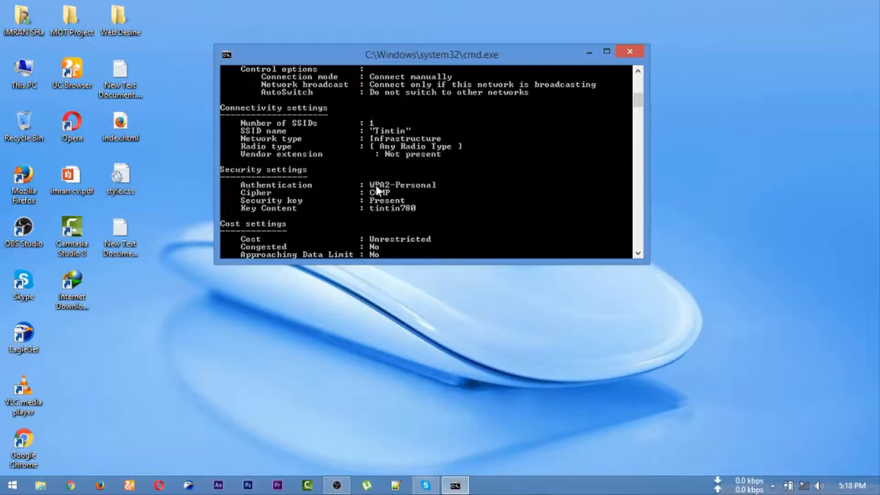
{"action": "mouse_move", "coordinate": [287, 207]}
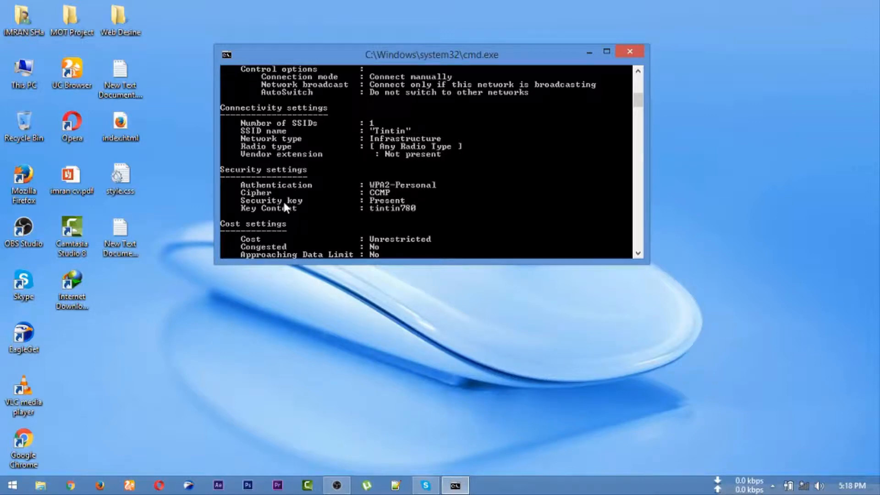
{"action": "mouse_move", "coordinate": [313, 210]}
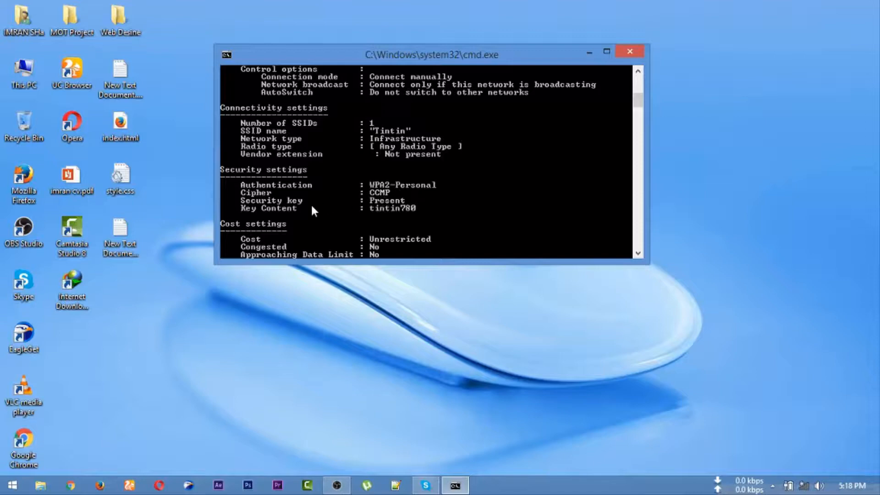
{"action": "mouse_move", "coordinate": [270, 219]}
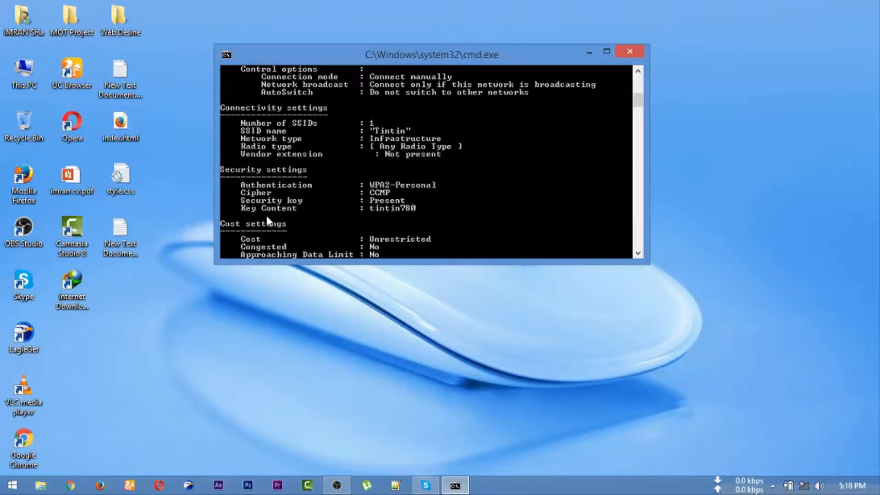
{"action": "mouse_move", "coordinate": [413, 217]}
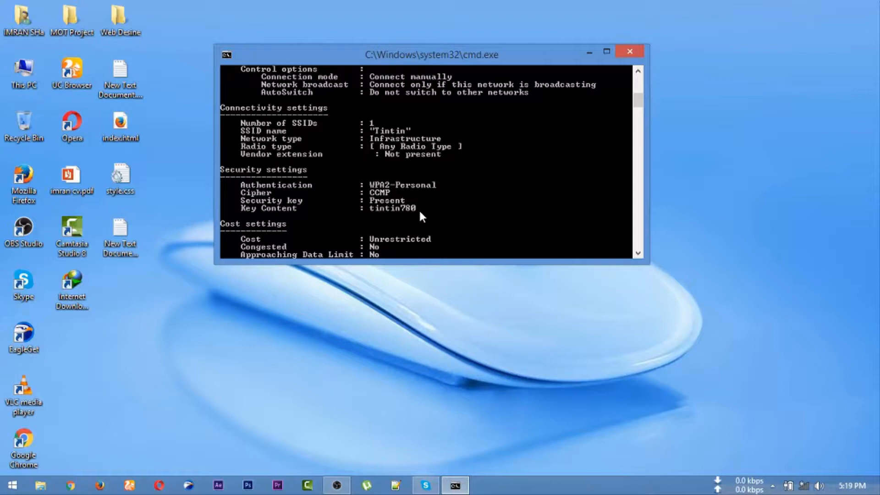
{"action": "left_click", "coordinate": [628, 51]}
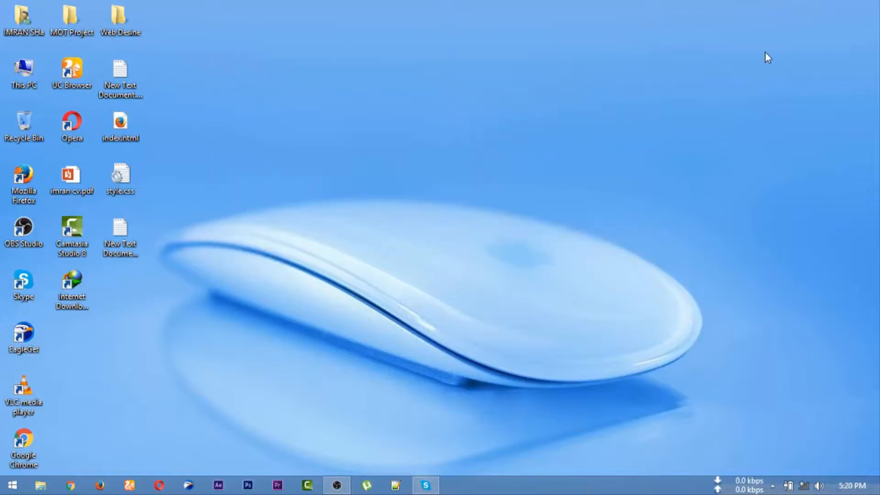